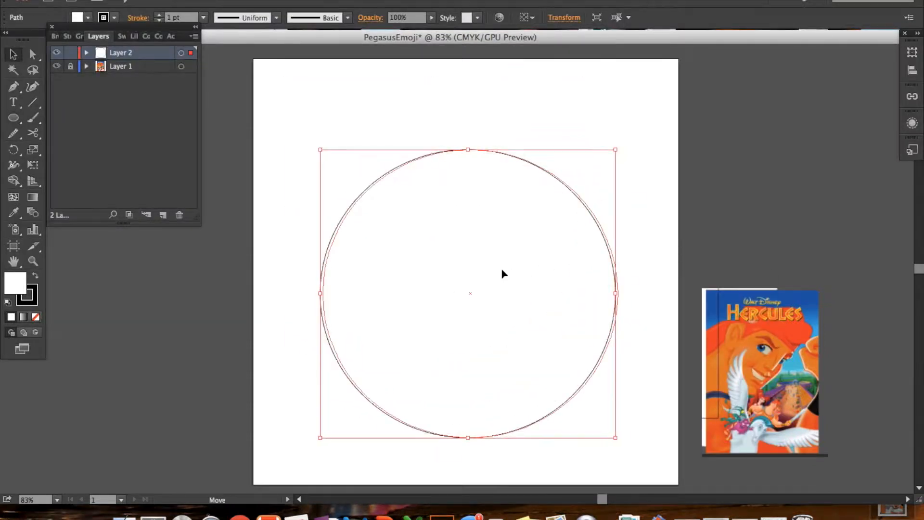
Pick the blue fill used for the mane pieces around the head.
{"action": "left_click", "coordinate": [136, 35]}
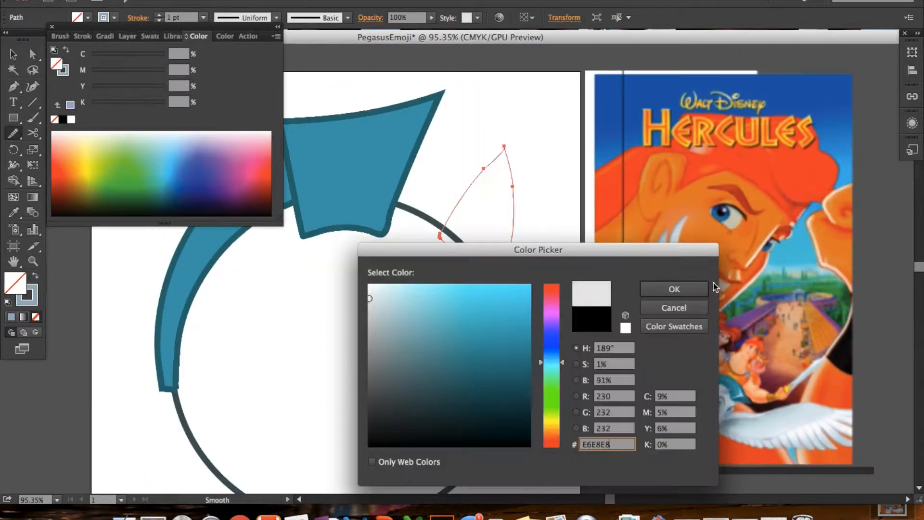
Confirm the light gray ear fill and select the left ear to reflect-copy it.
{"action": "left_click", "coordinate": [674, 289]}
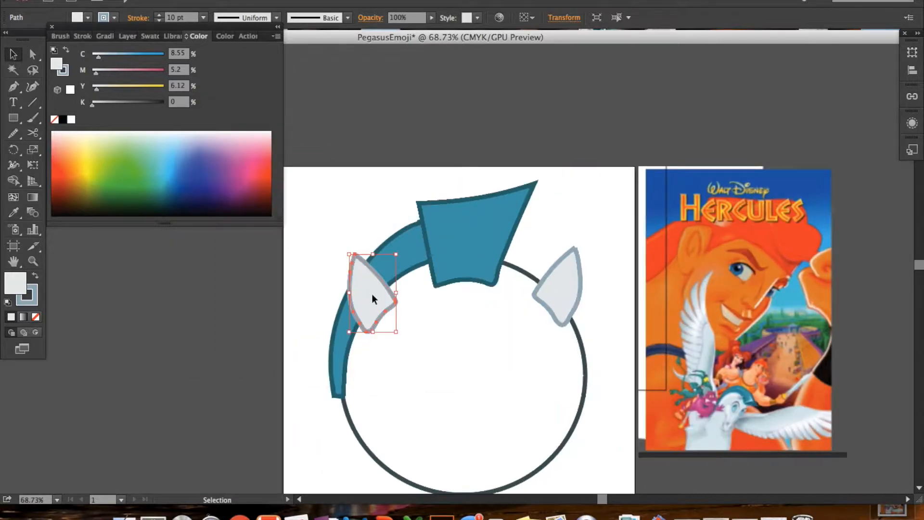
{"action": "left_click", "coordinate": [327, 443]}
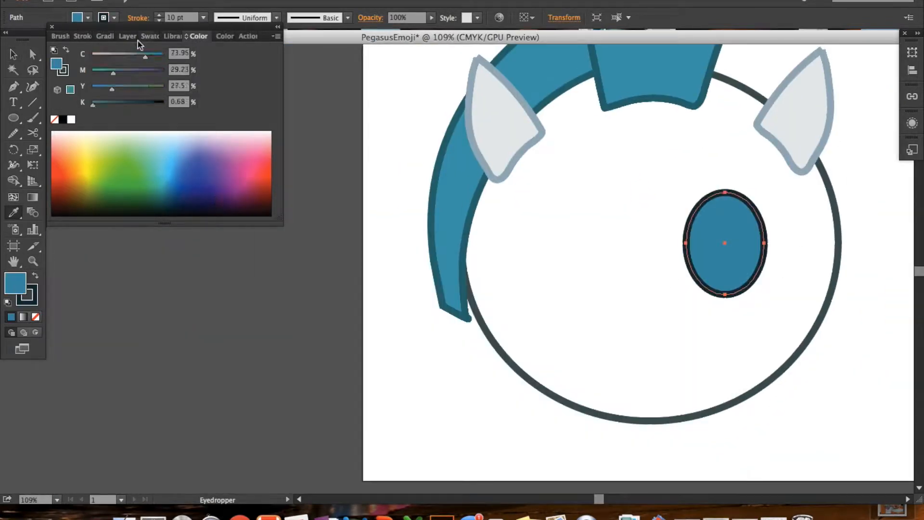
Adjust the eye's blue gradient stop and confirm it in the Color Picker.
{"action": "left_click", "coordinate": [111, 35]}
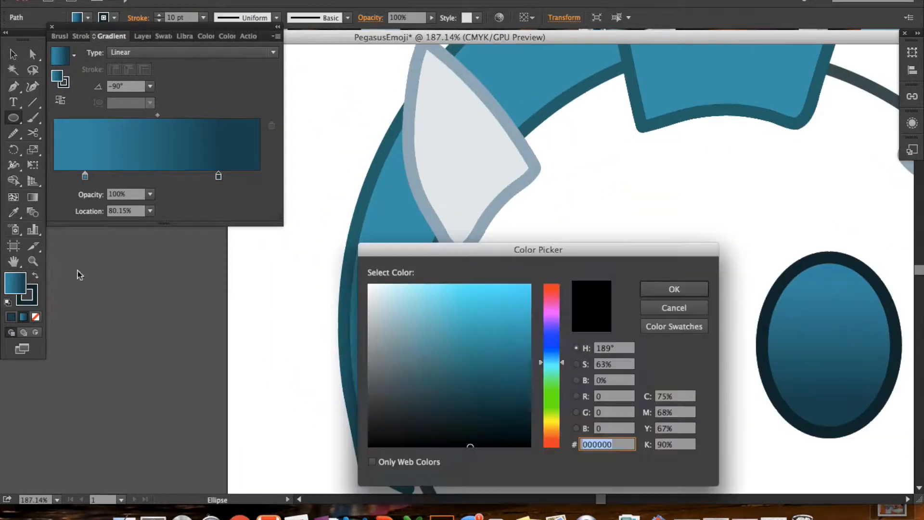
{"action": "left_click", "coordinate": [673, 289]}
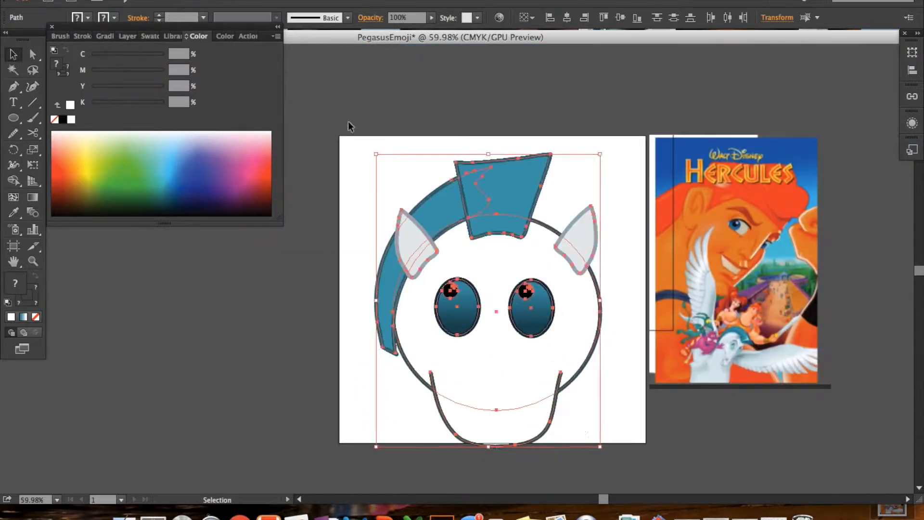
Draw the left nostril curve on the muzzle and finish it for reflecting.
{"action": "left_click", "coordinate": [495, 389]}
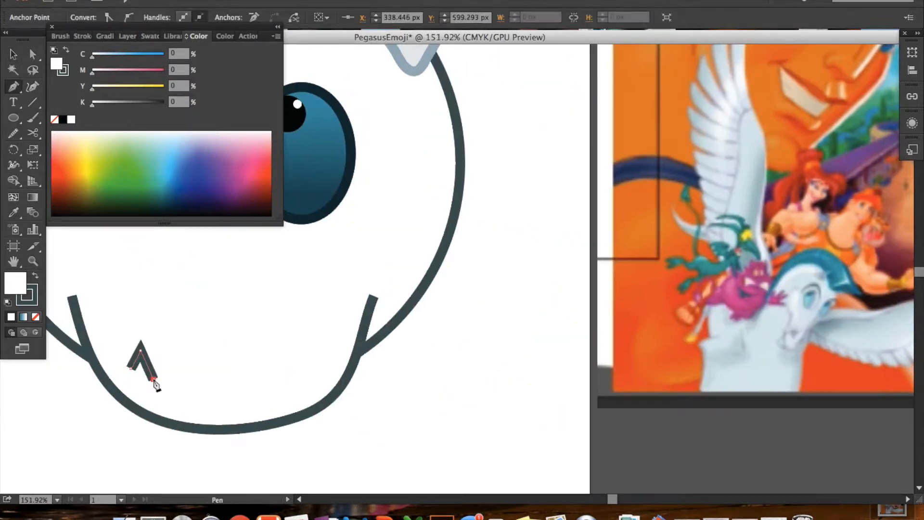
{"action": "left_click", "coordinate": [33, 54]}
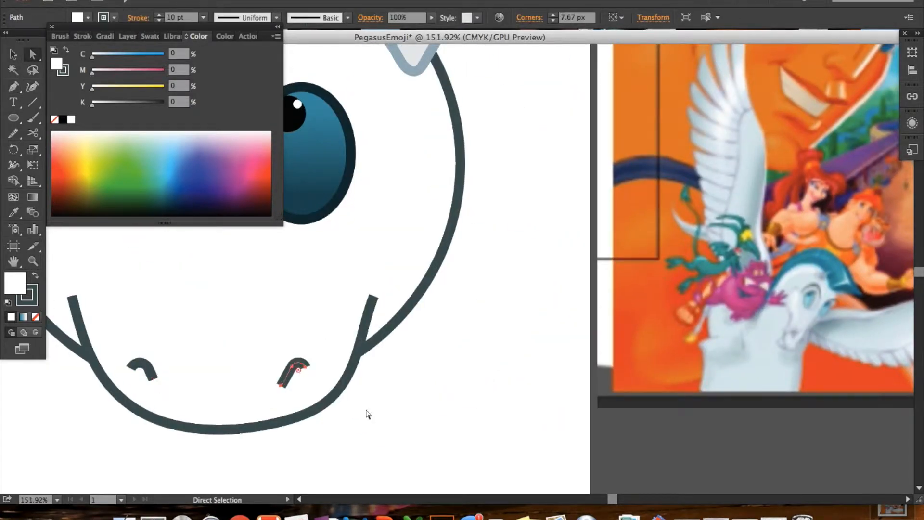
{"action": "left_click", "coordinate": [13, 54]}
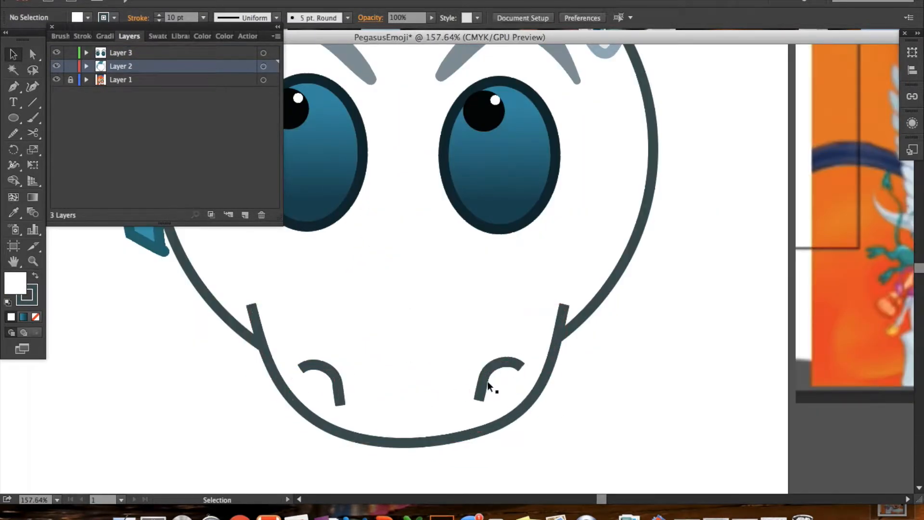
Give the curved mane piece a blue-to-transparent linear gradient and adjust its angle.
{"action": "left_click", "coordinate": [563, 306]}
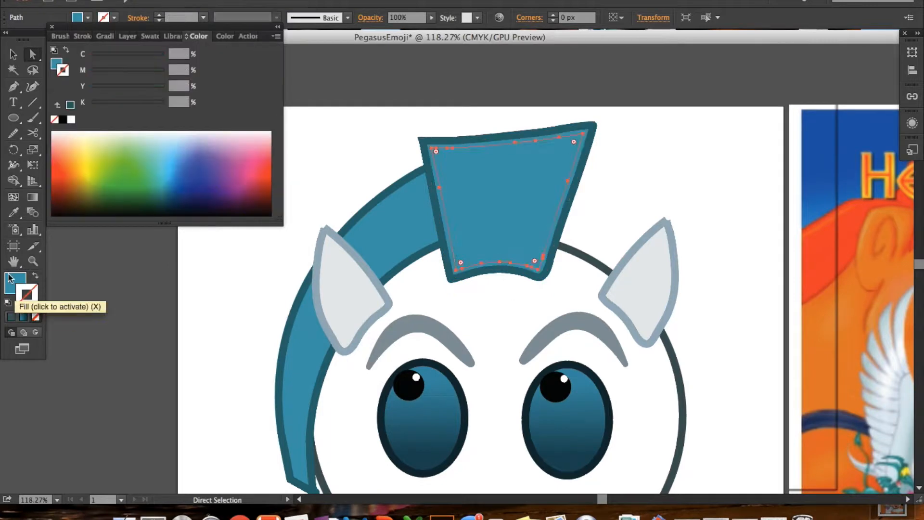
{"action": "left_click", "coordinate": [112, 36]}
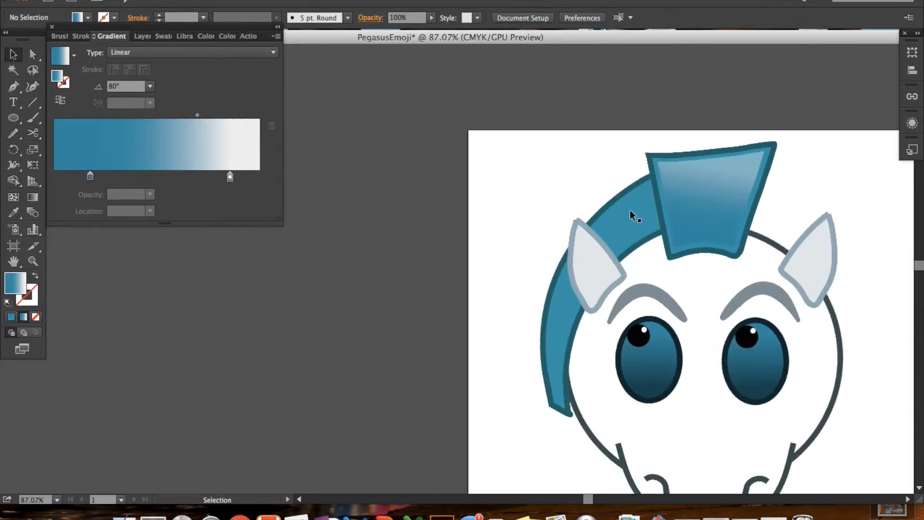
{"action": "left_click", "coordinate": [150, 85]}
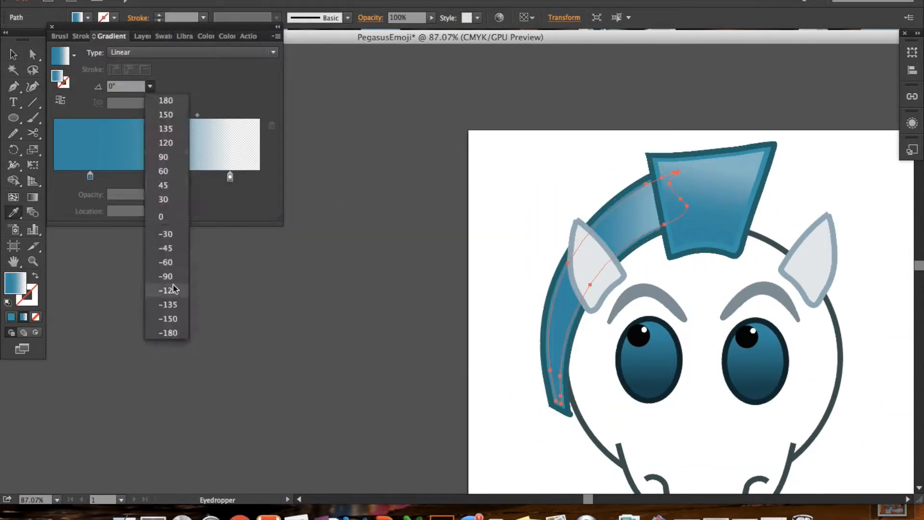
{"action": "left_click", "coordinate": [165, 128]}
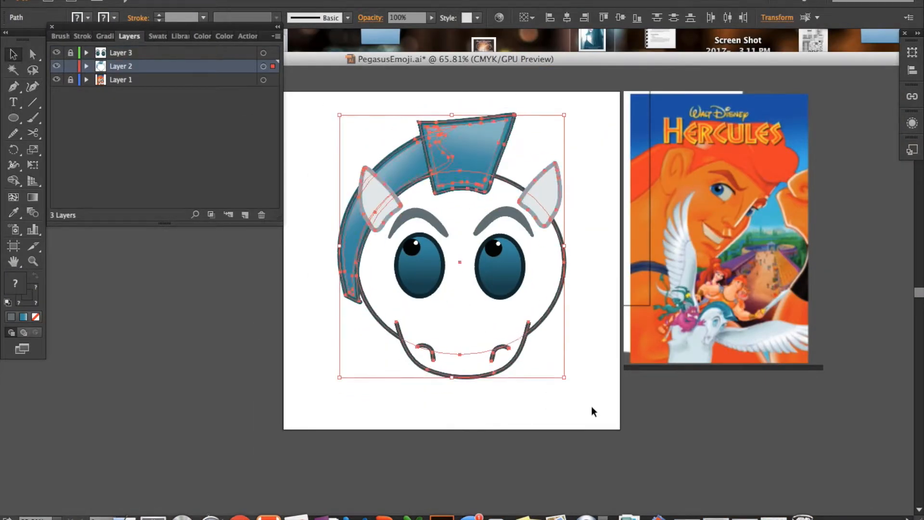
Select the muzzle outline and refine the mane highlight shape with an added point.
{"action": "left_click", "coordinate": [472, 344]}
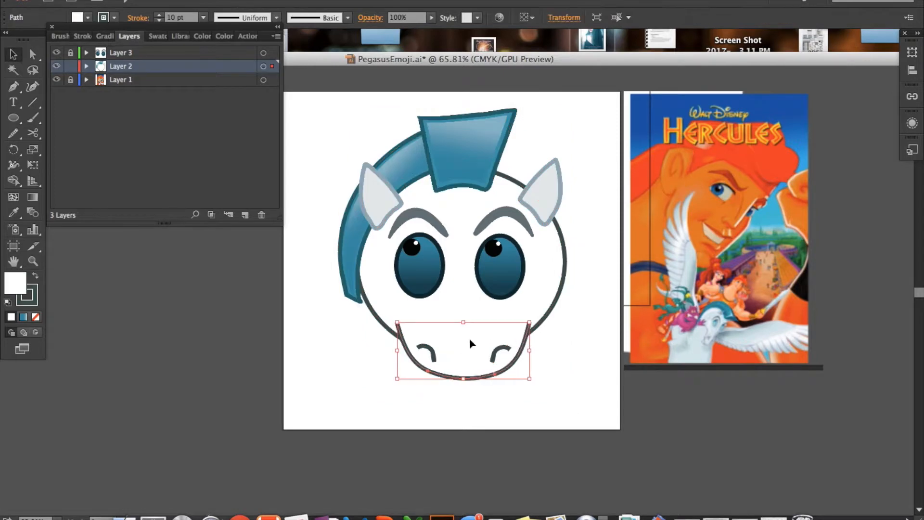
{"action": "left_click", "coordinate": [608, 320]}
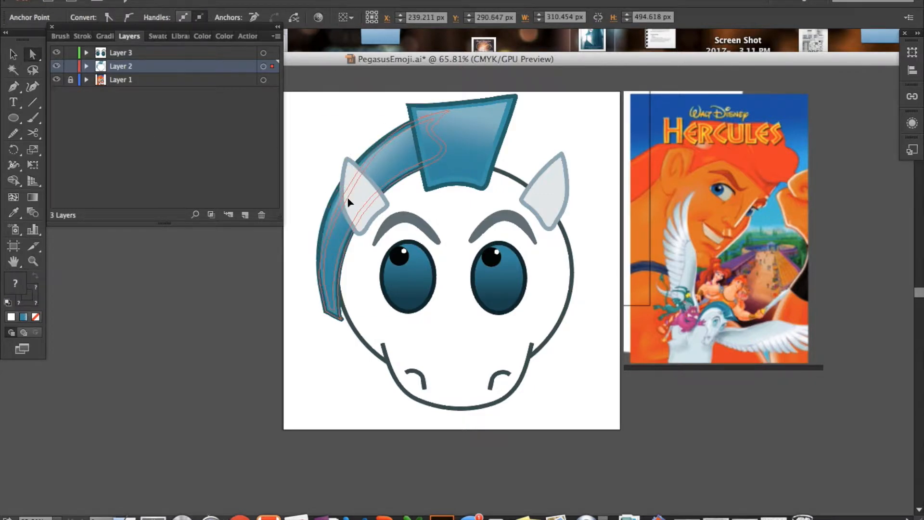
{"action": "left_click", "coordinate": [363, 161]}
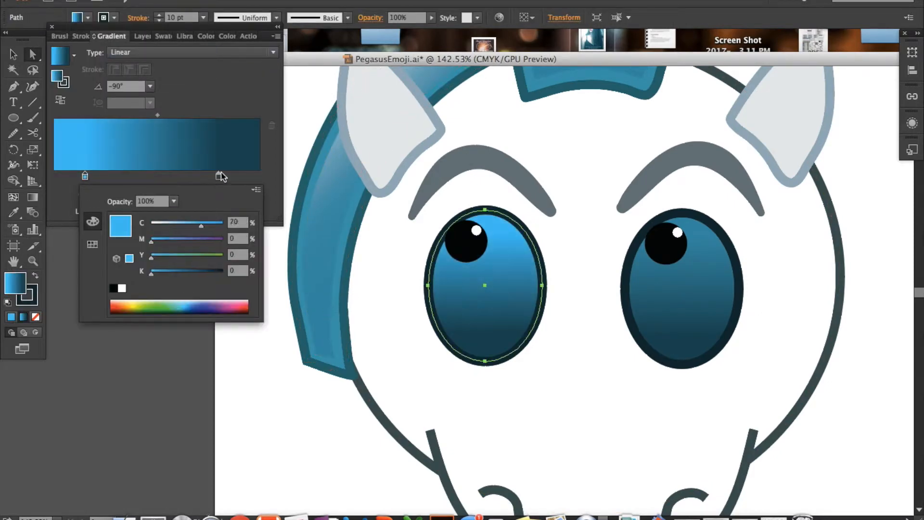
Set the light blue gradient start, copy it to the right eye and edit the black outline colour.
{"action": "left_click", "coordinate": [681, 289]}
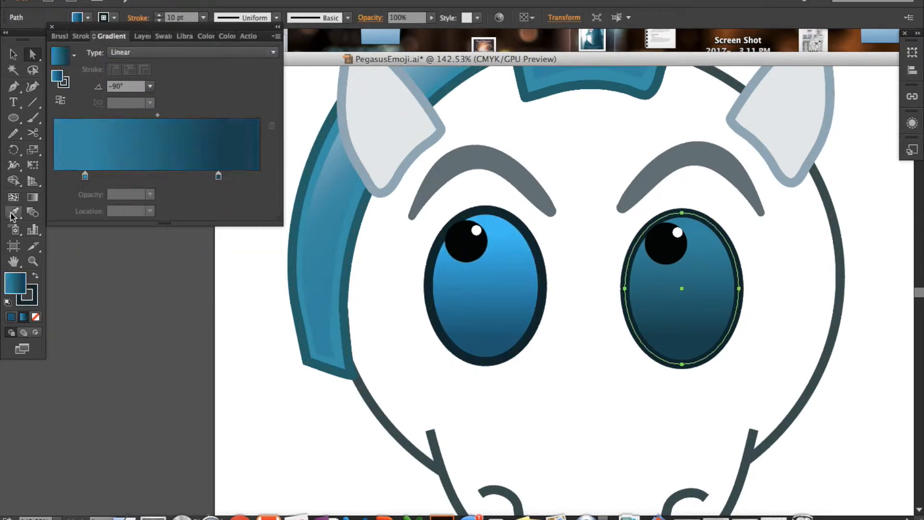
{"action": "left_click", "coordinate": [198, 36]}
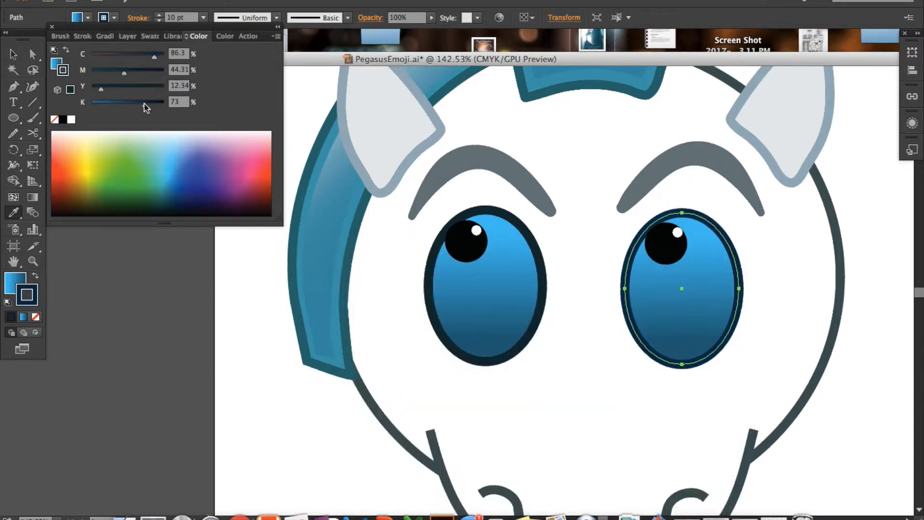
{"action": "double_click", "coordinate": [16, 284]}
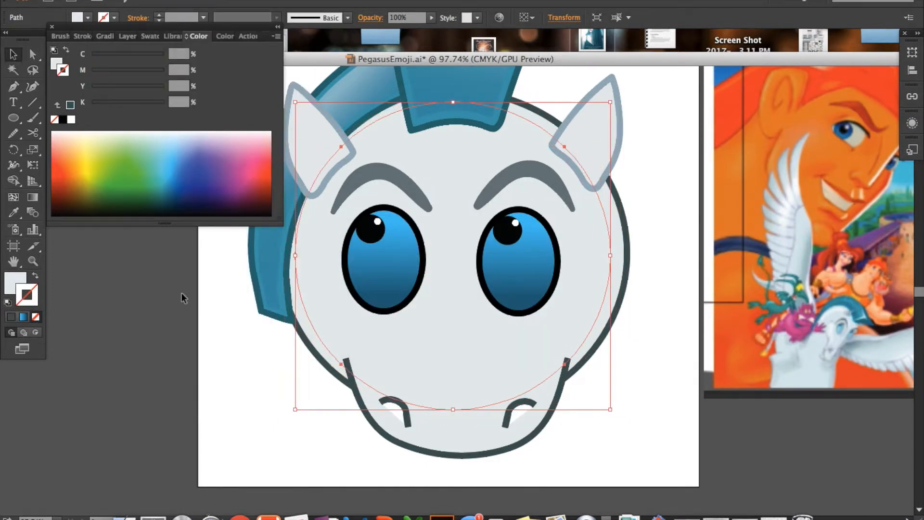
Set the face highlight's white fade point and close the muzzle highlight shape.
{"action": "left_click", "coordinate": [111, 35]}
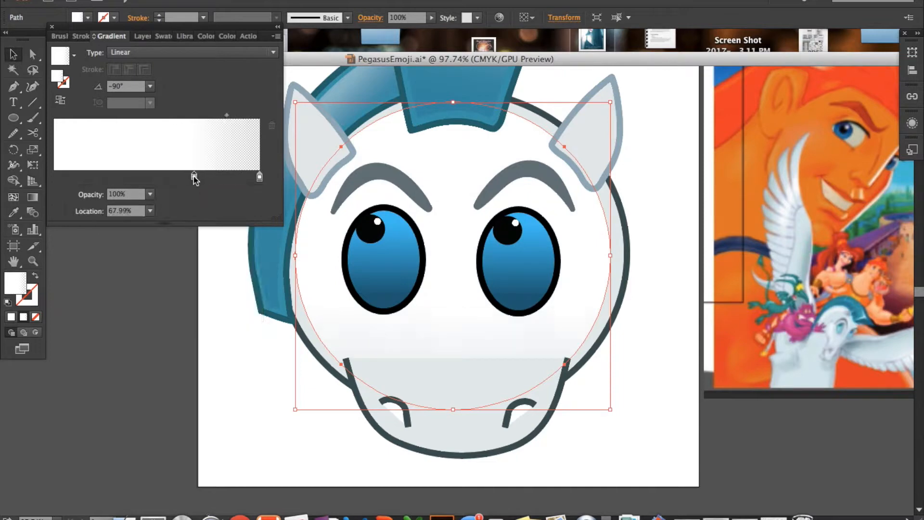
{"action": "left_click", "coordinate": [445, 395]}
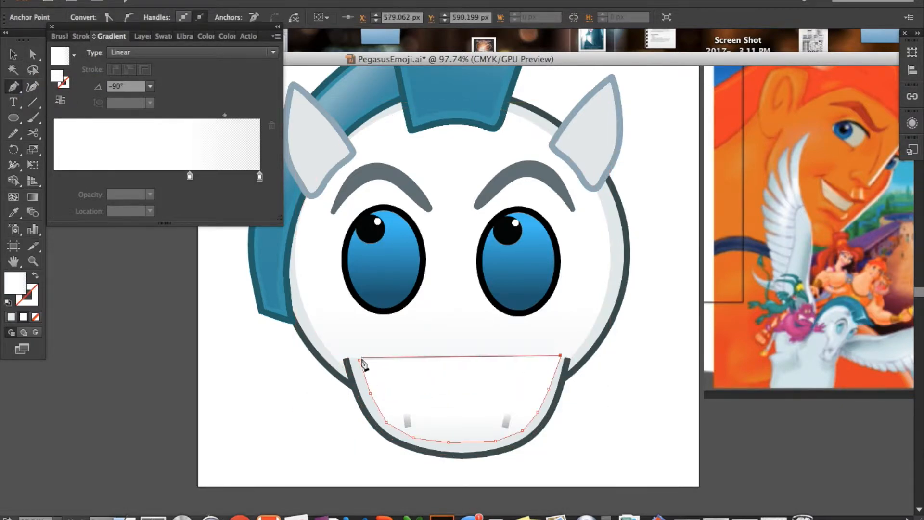
{"action": "left_click", "coordinate": [558, 363]}
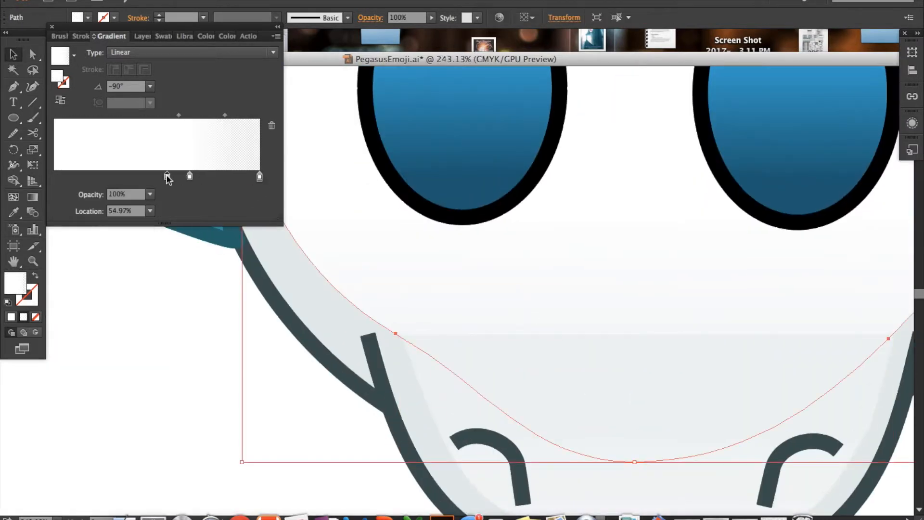
Shift the muzzle highlight fade and tint the face highlight a very light gray.
{"action": "left_click_drag", "start_coordinate": [167, 176], "coordinate": [240, 176]}
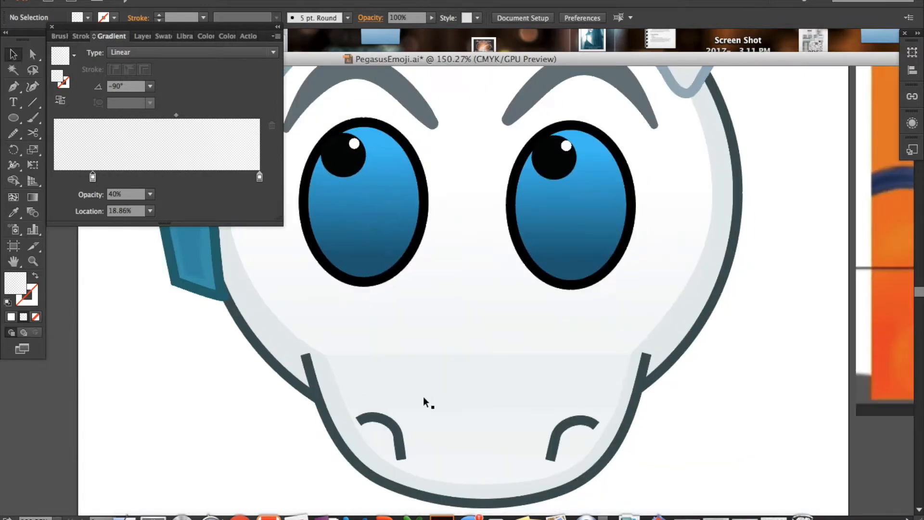
{"action": "right_click", "coordinate": [425, 402]}
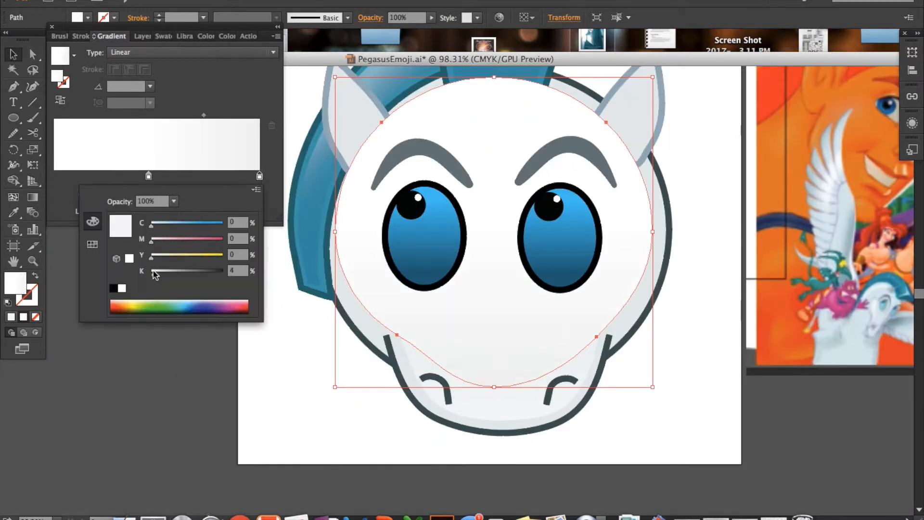
{"action": "left_click", "coordinate": [297, 398]}
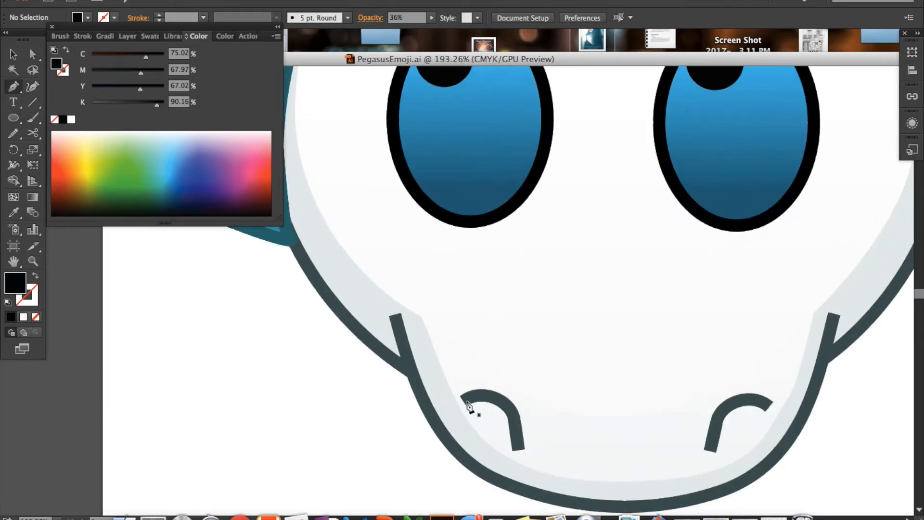
Draw the translucent shadow shapes near the nostril and beside the left ear.
{"action": "left_click", "coordinate": [492, 419]}
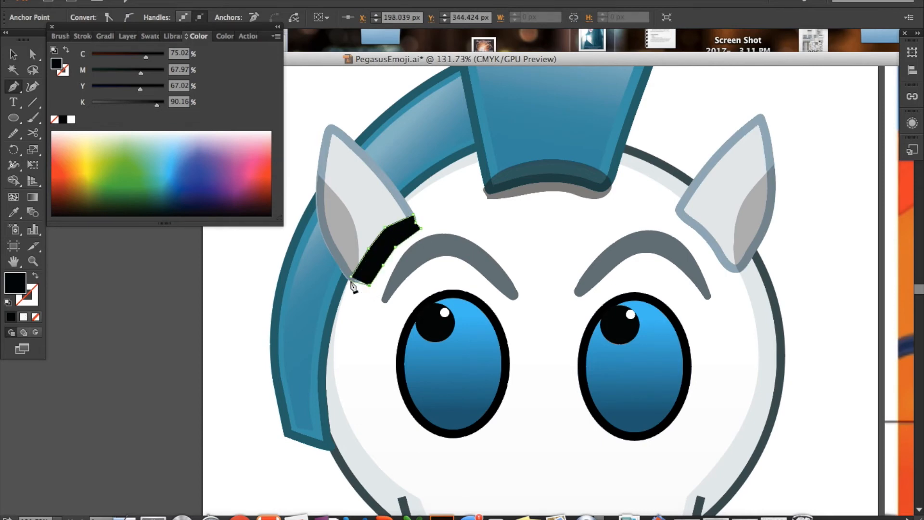
{"action": "left_click", "coordinate": [32, 54]}
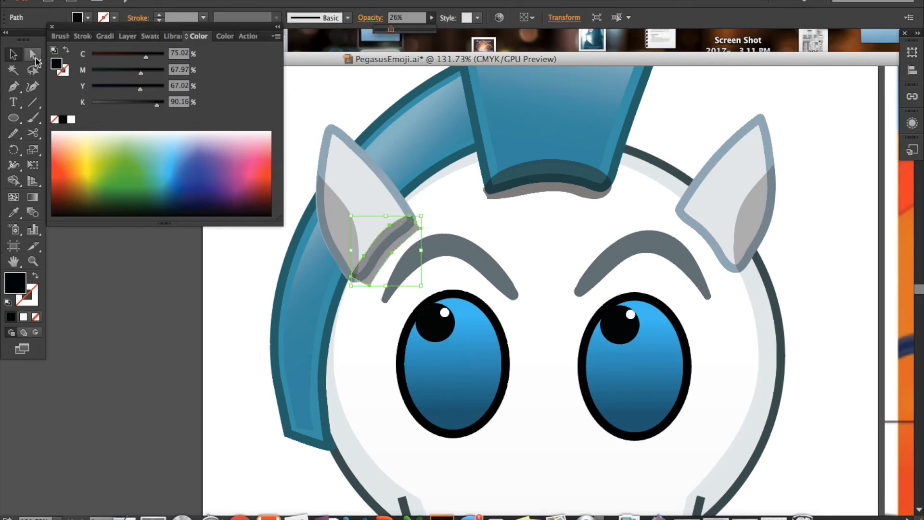